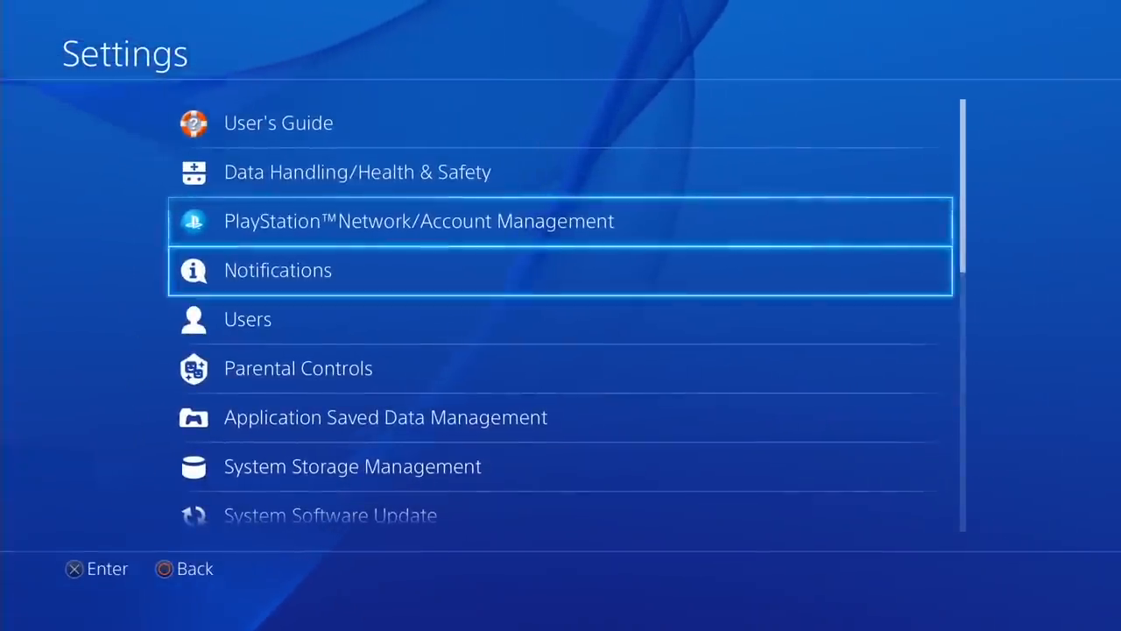
Open System Storage Management from Settings to show storage use by category with 8.06 GB free
scroll(down, 3)
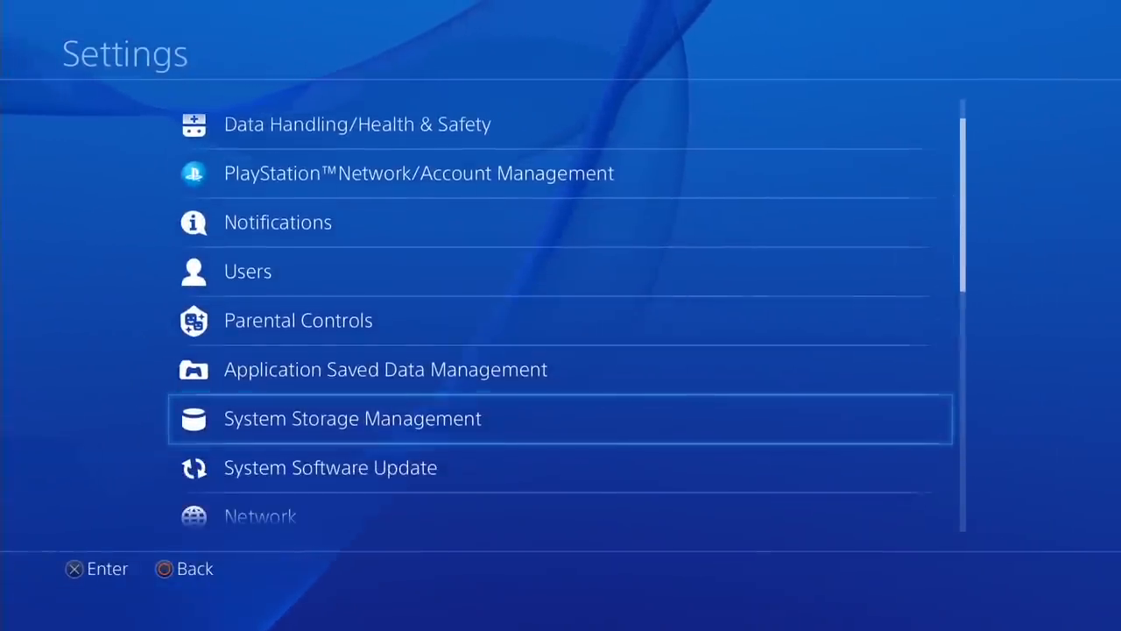
click(352, 417)
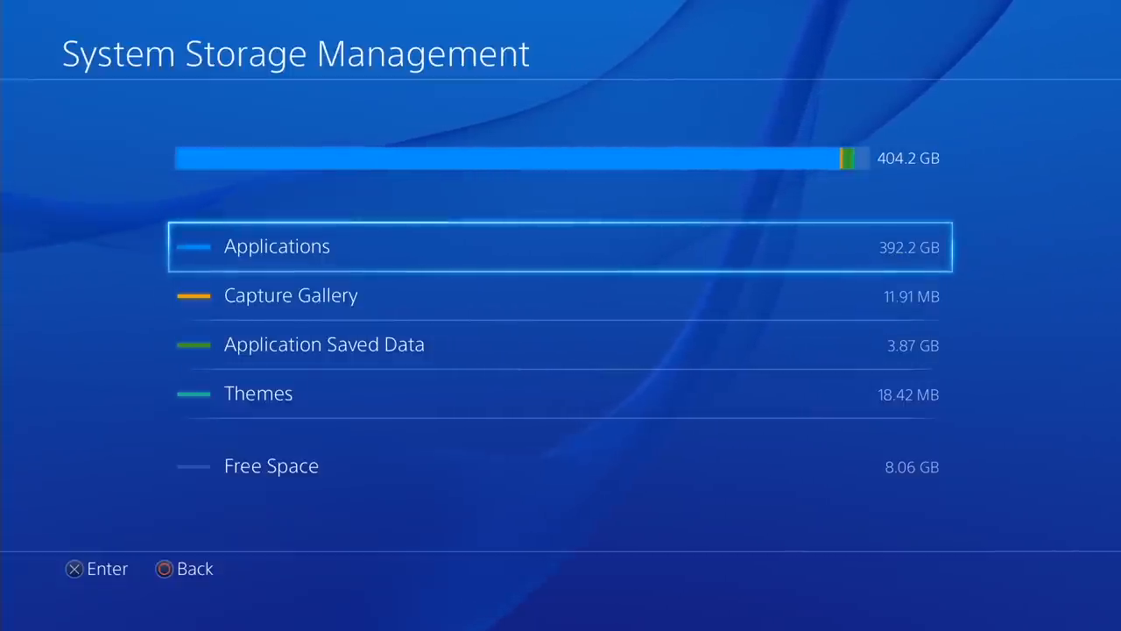
Open the Applications storage list and review each game's size down to the last entries
click(277, 246)
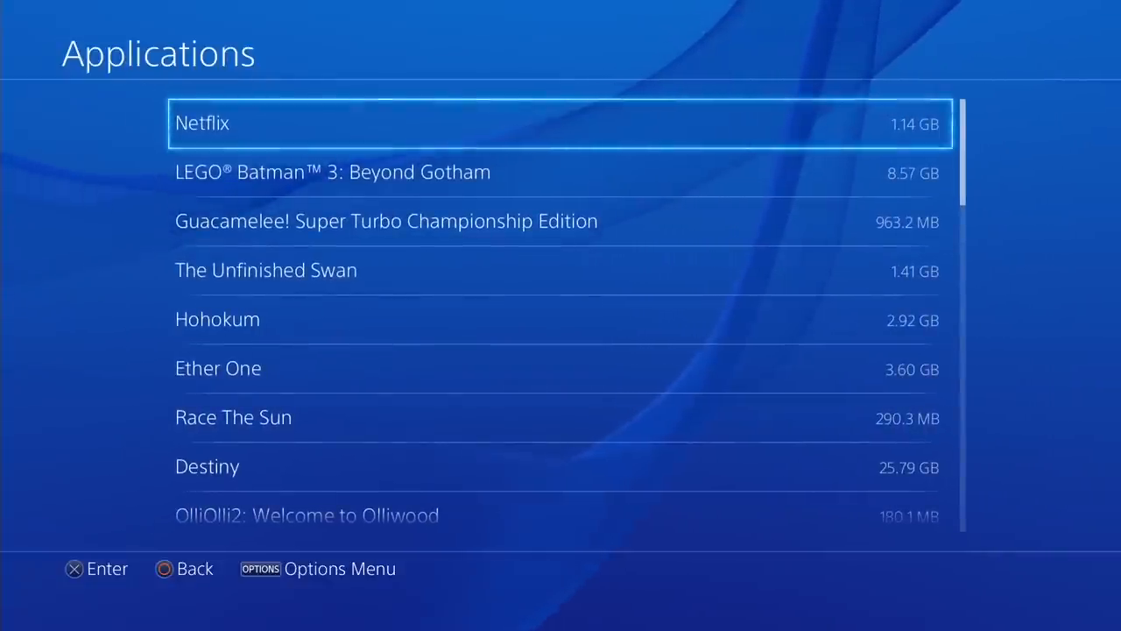
scroll(down, 3)
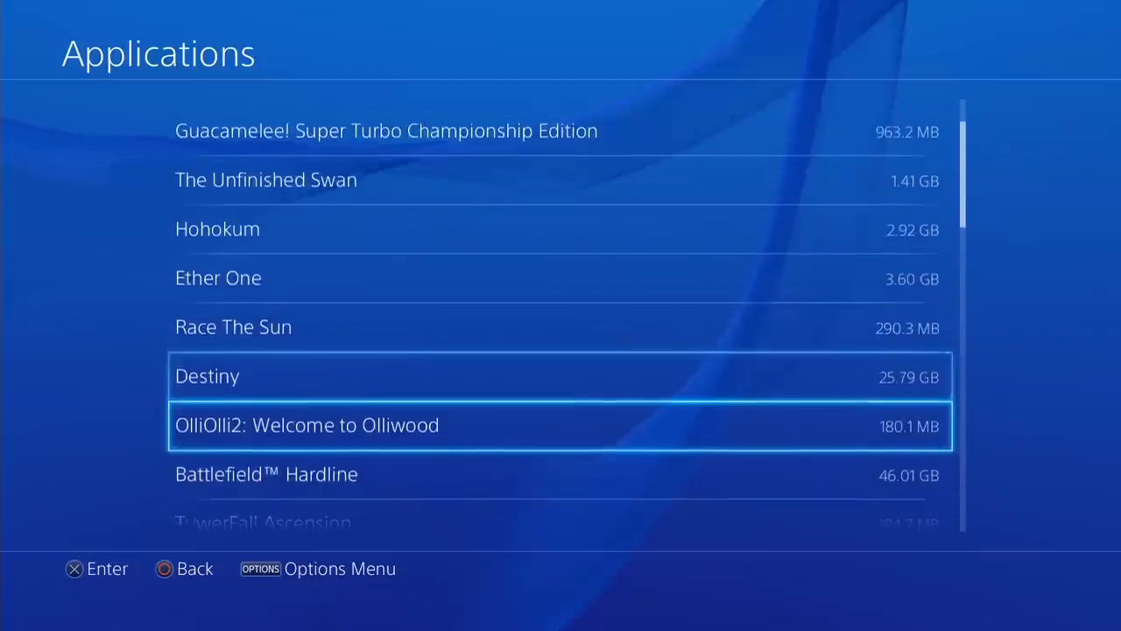
scroll(down, 3)
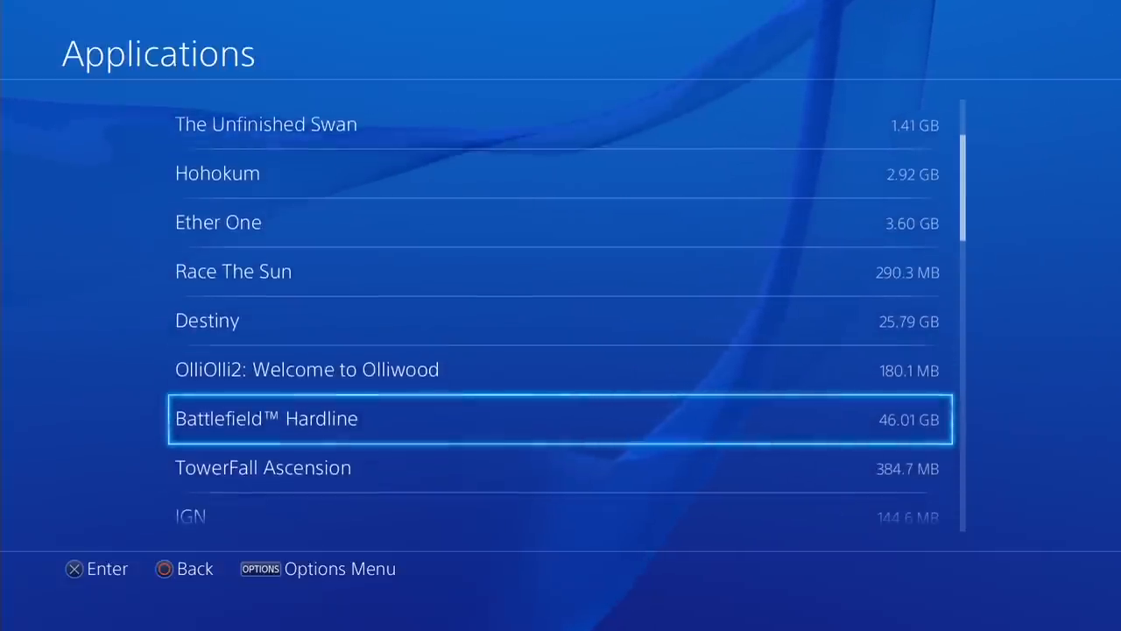
scroll(down, 3)
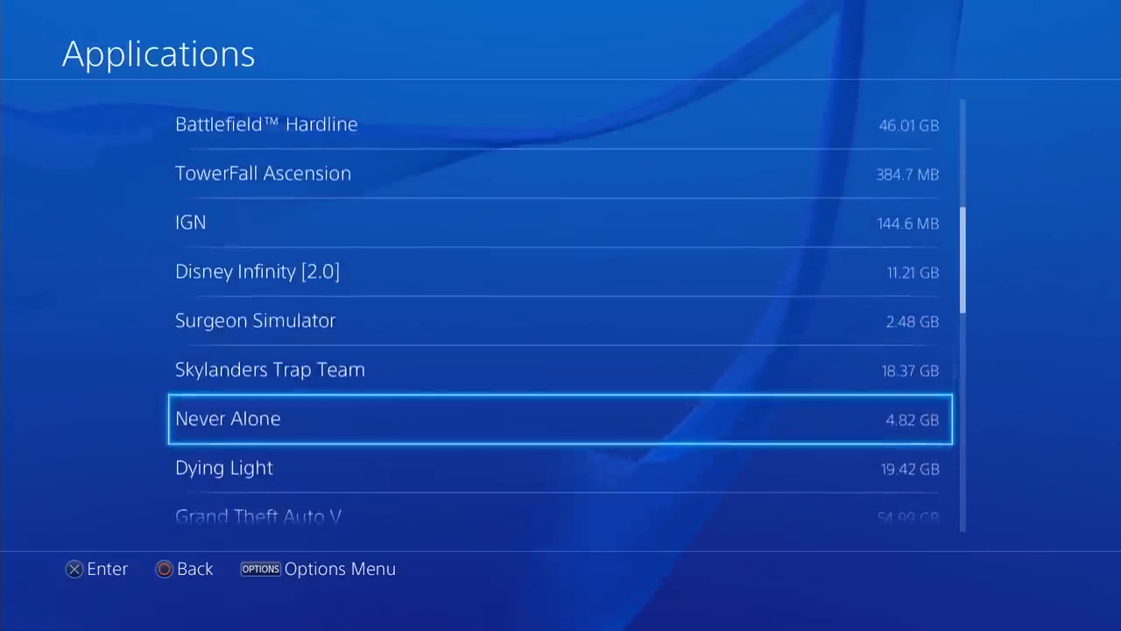
scroll(down, 3)
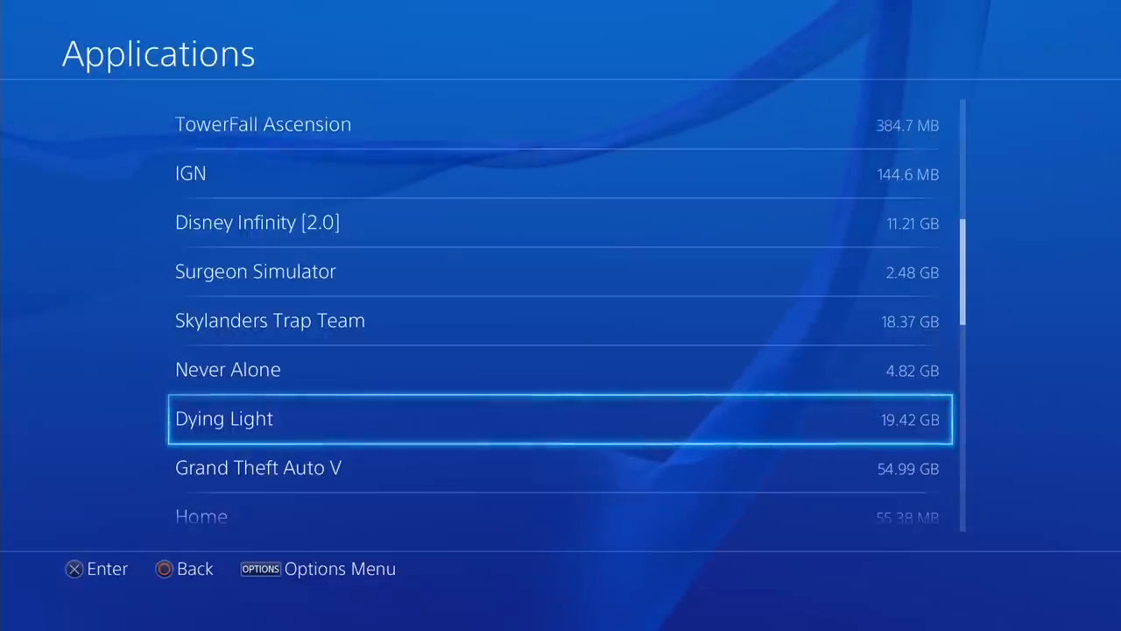
scroll(down, 3)
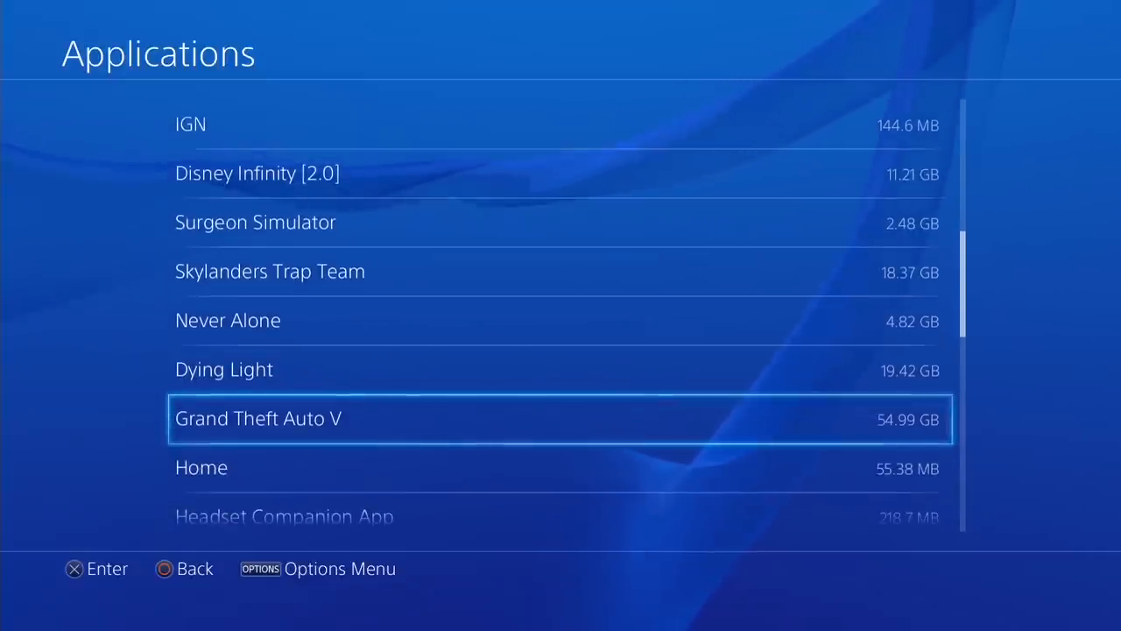
scroll(down, 3)
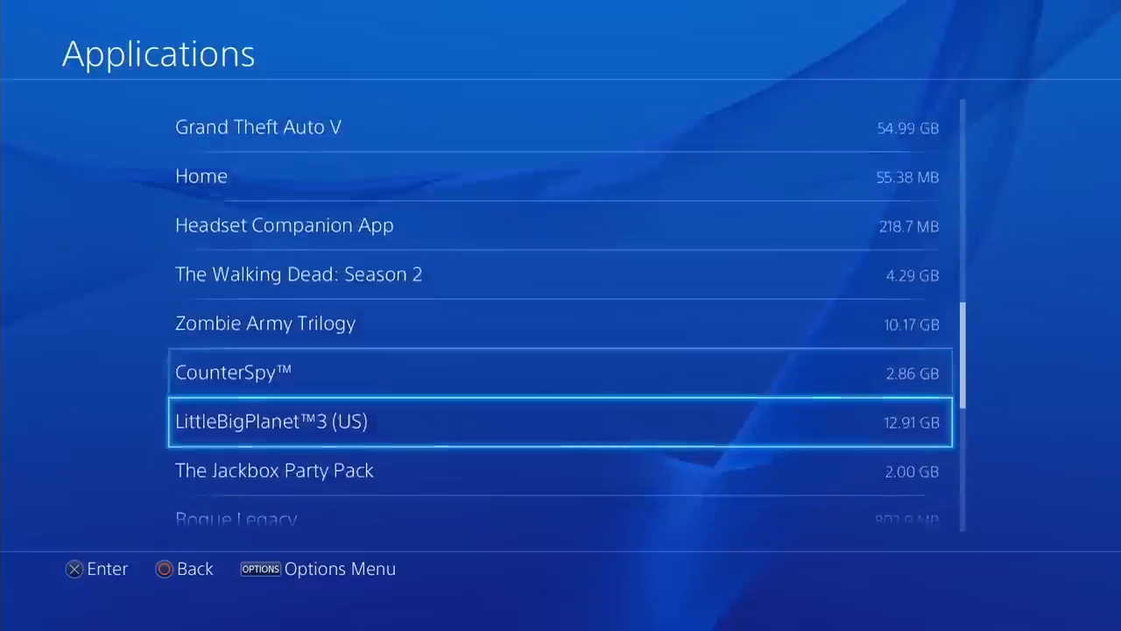
scroll(down, 3)
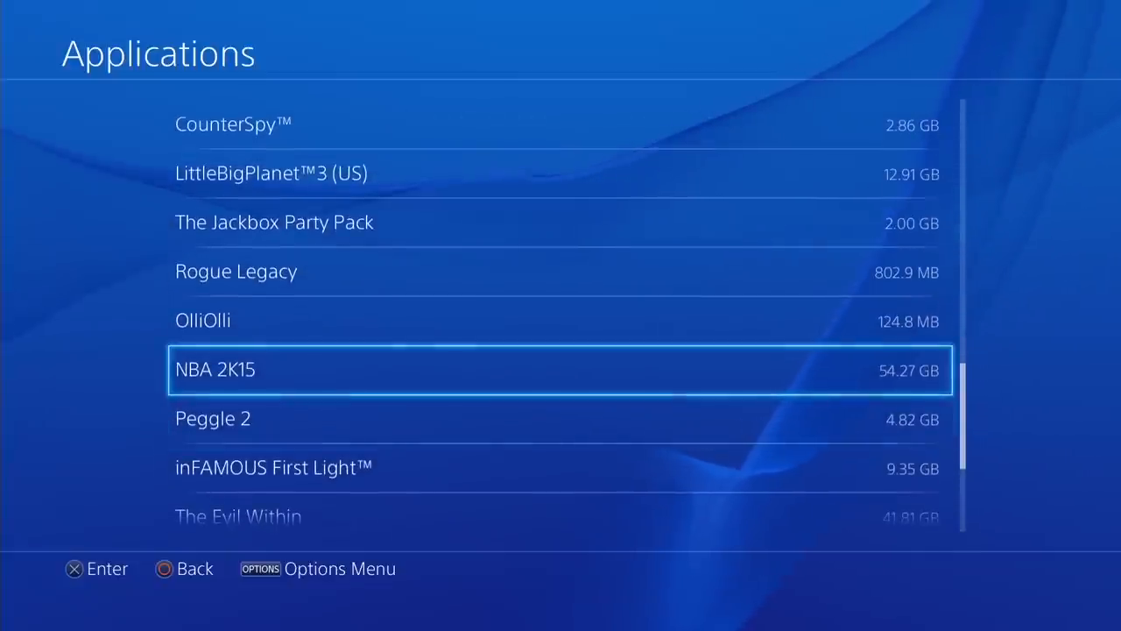
scroll(down, 3)
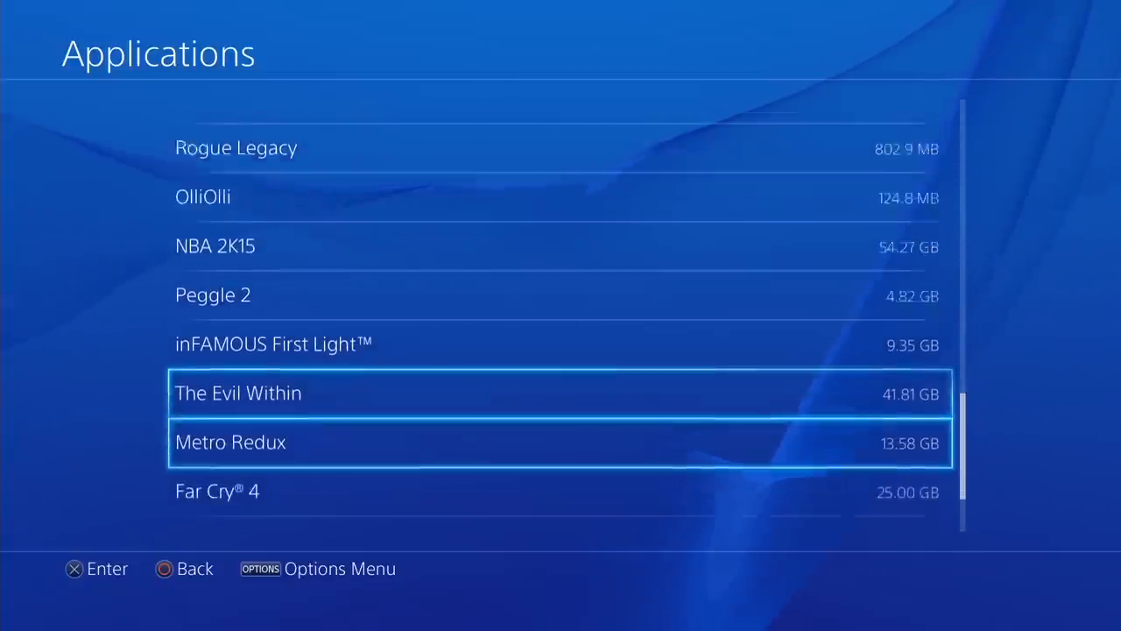
scroll(down, 3)
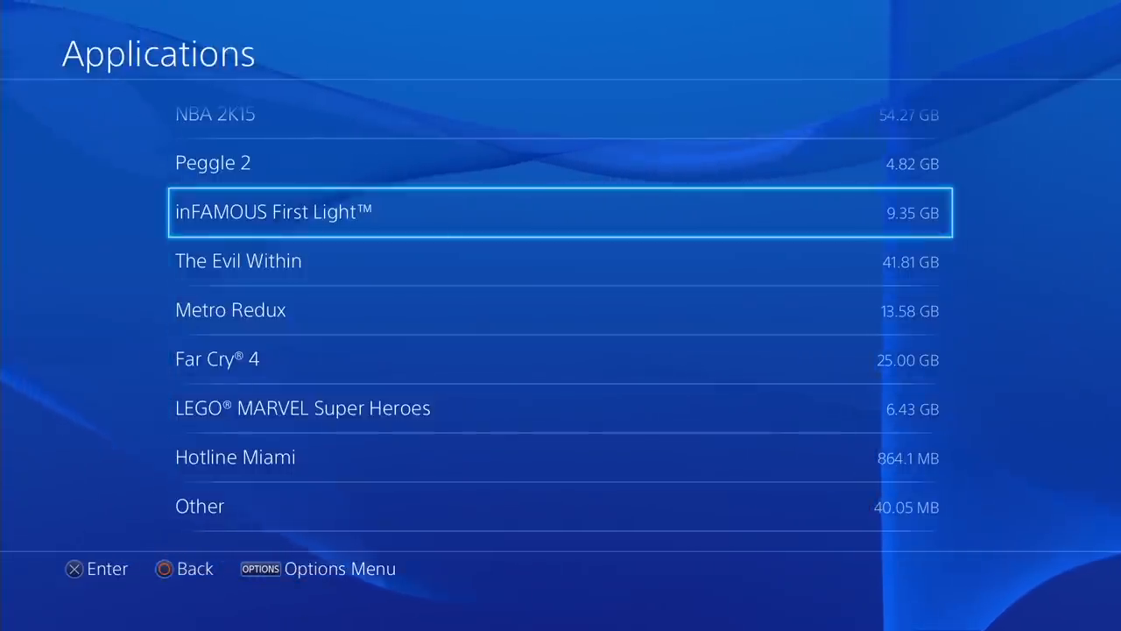
scroll(down, 3)
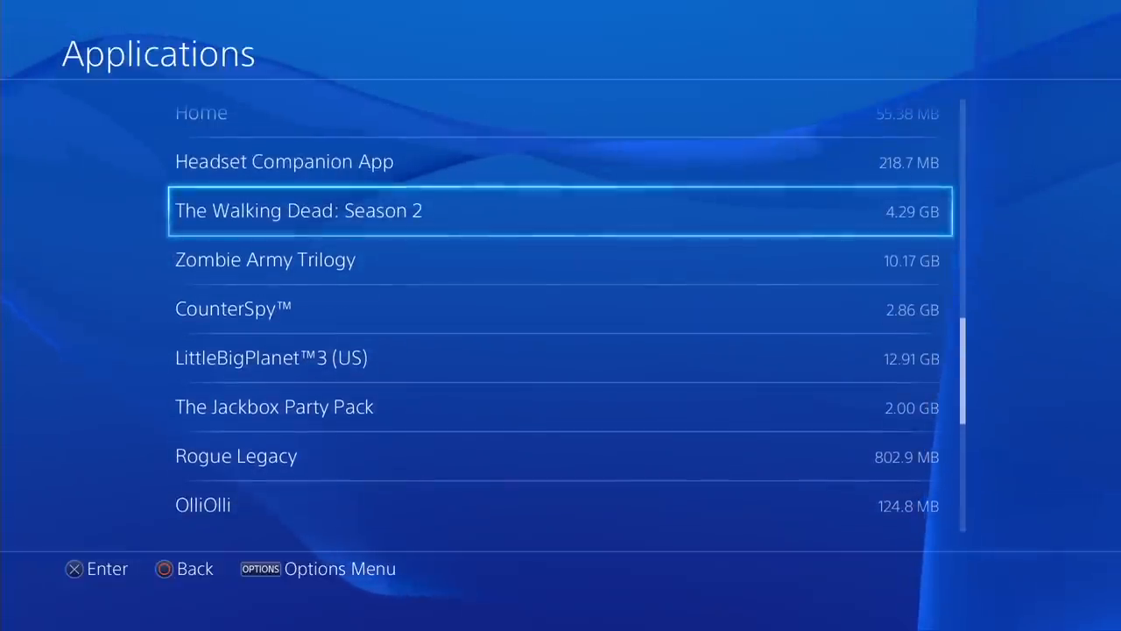
key(up)
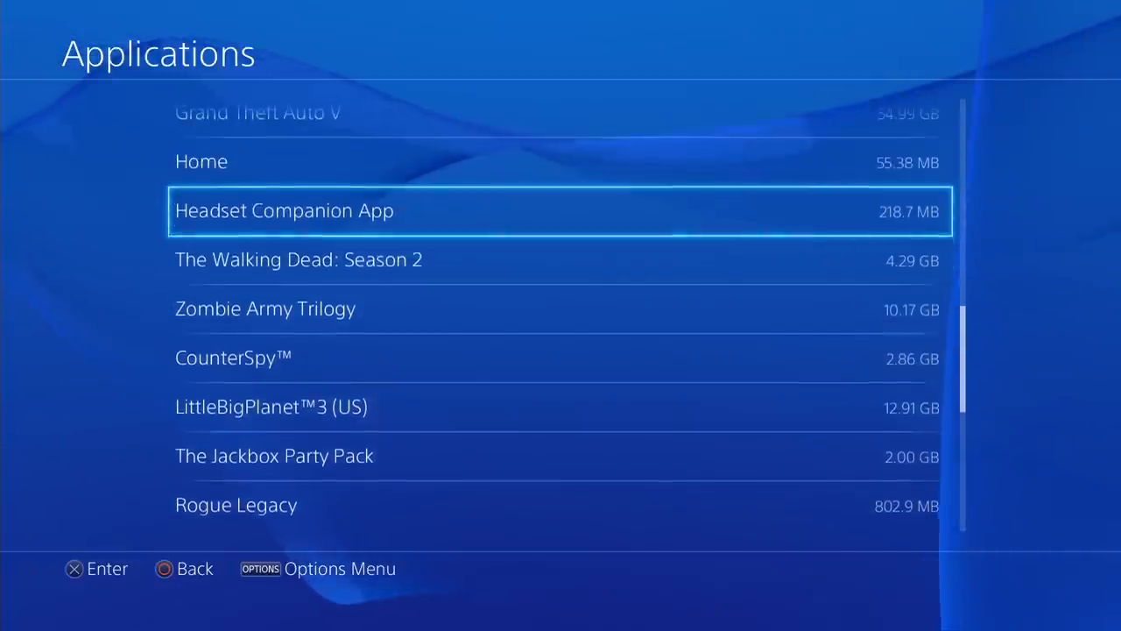
scroll(down, 3)
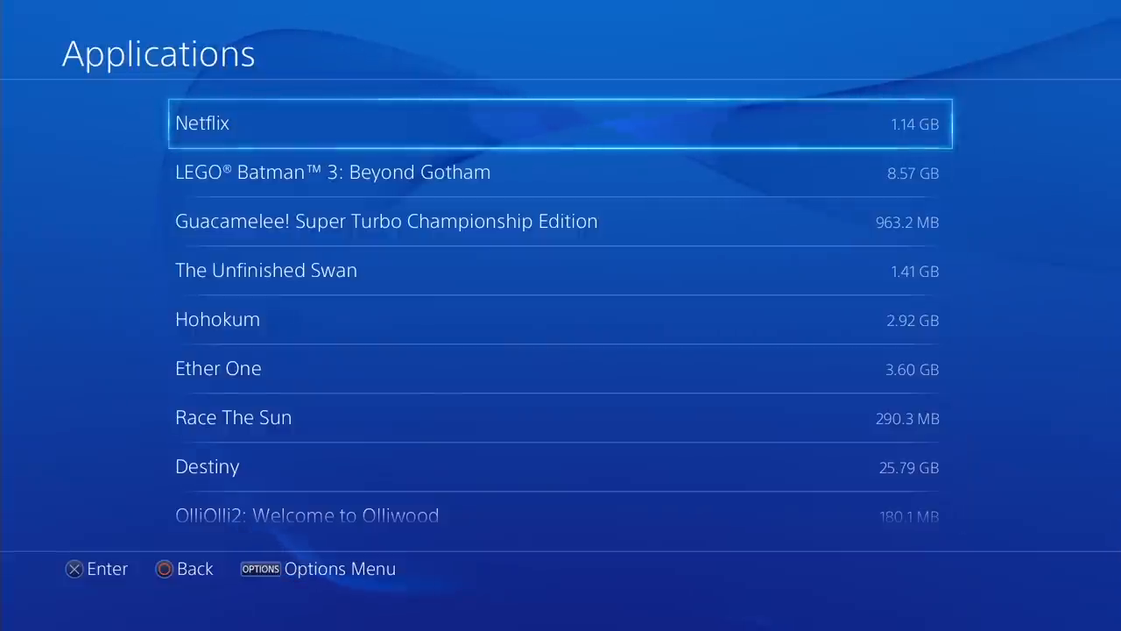
key(Down)
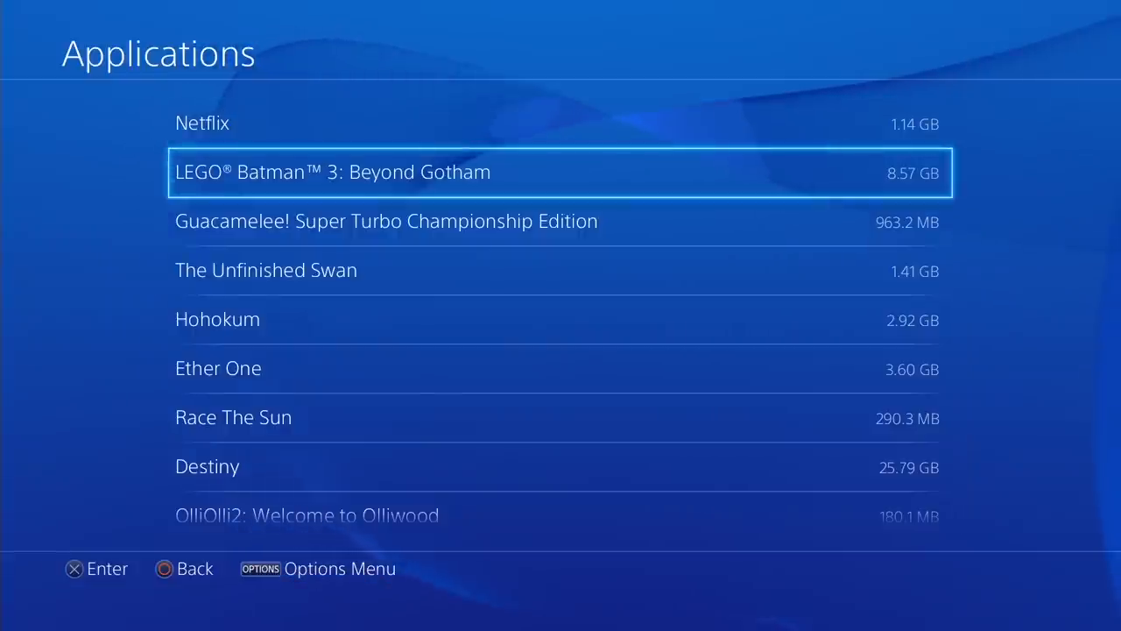